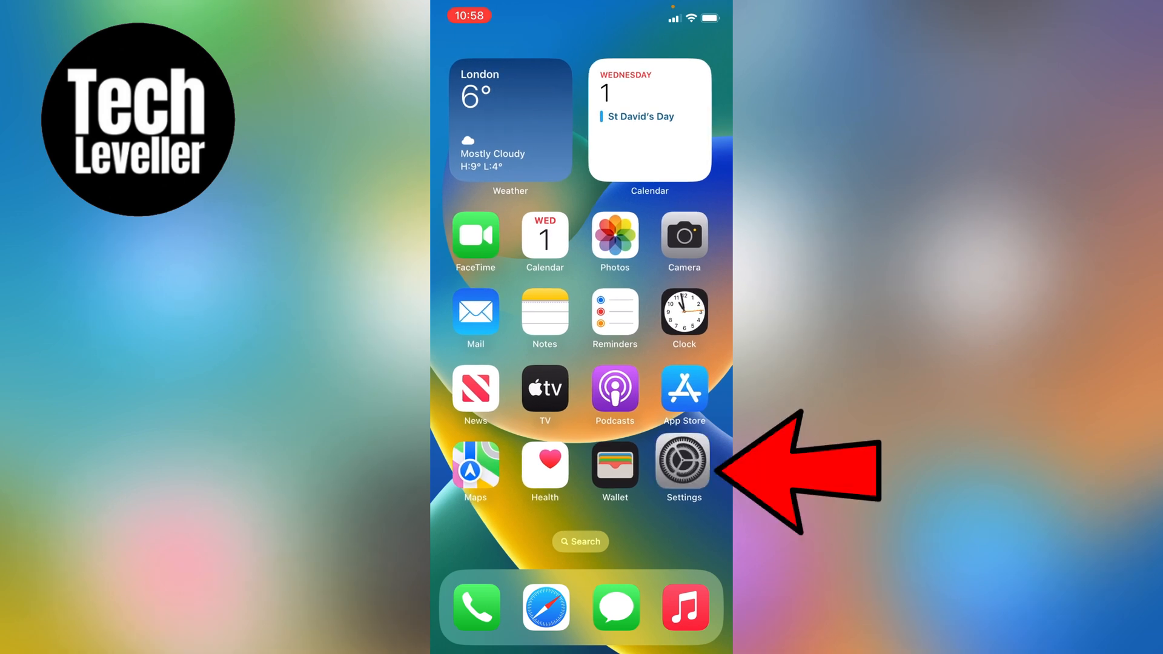
# Reach the Calendar settings page, where Sync shows All Events
pyautogui.click(683, 460)
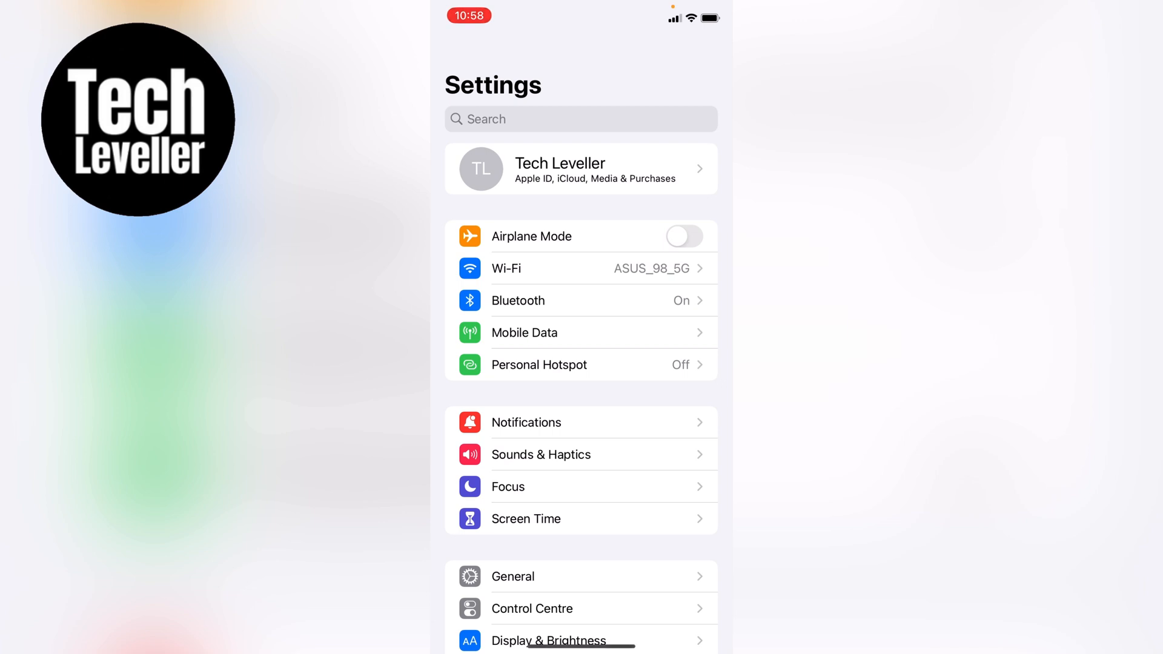
pyautogui.scroll(-3)
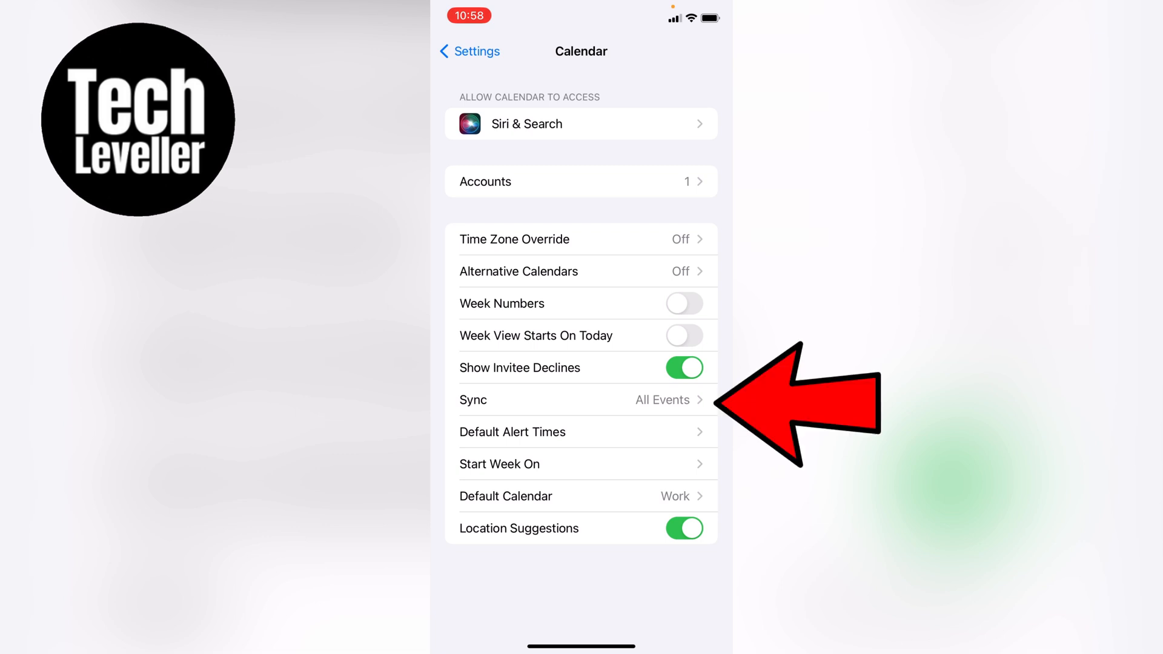
# Change Calendar Sync from All Events to Events 1 Month Ago
pyautogui.click(581, 400)
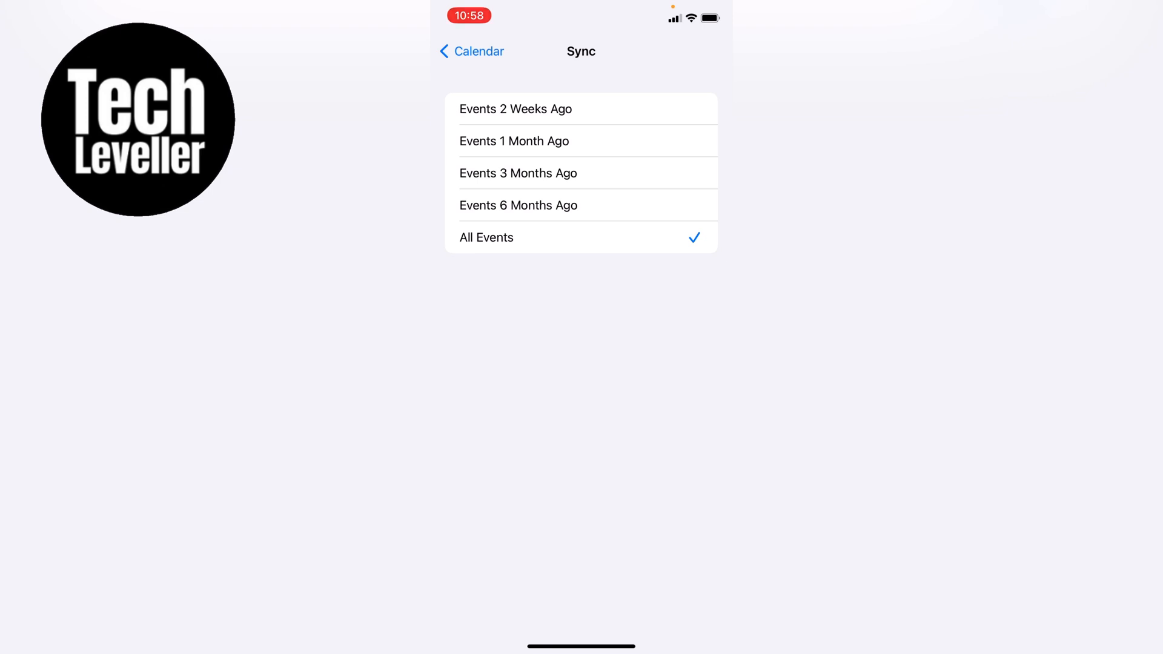
pyautogui.click(514, 140)
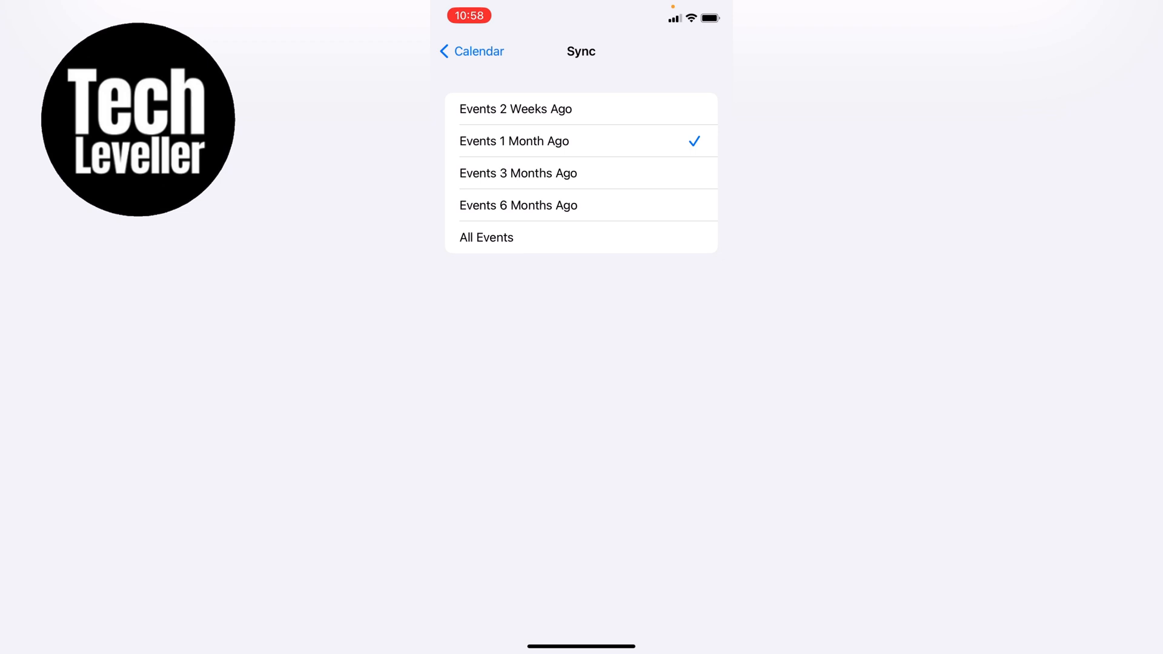